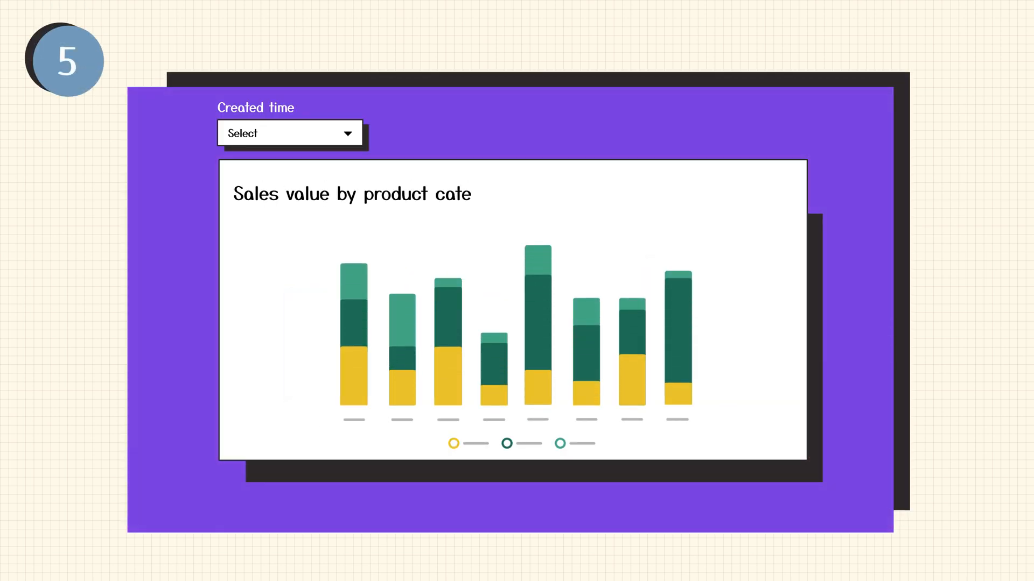
Filter the sales-by-category chart to This Quarter, drill down, and hide the dark green category.
left_click(288, 133)
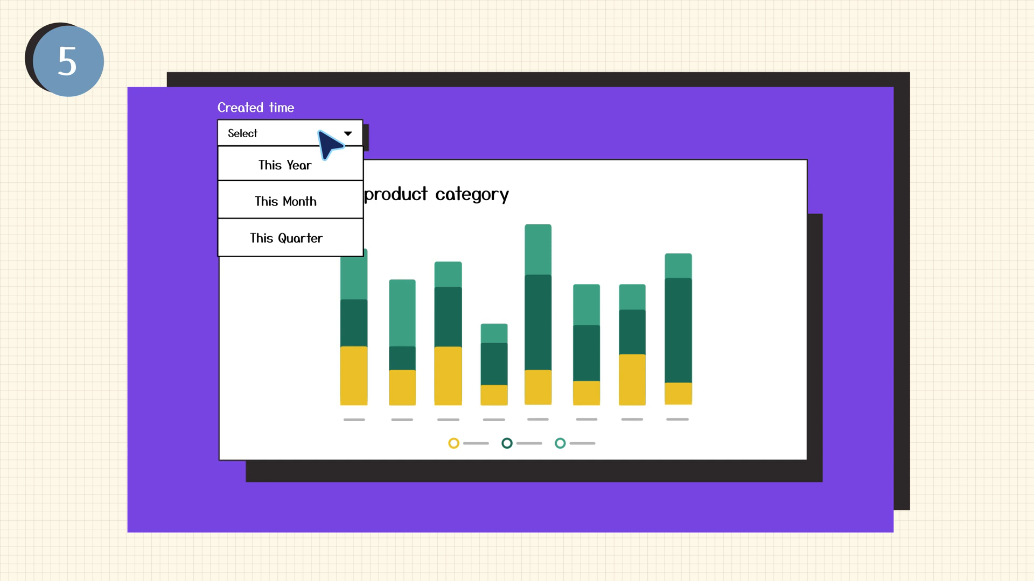
left_click(287, 238)
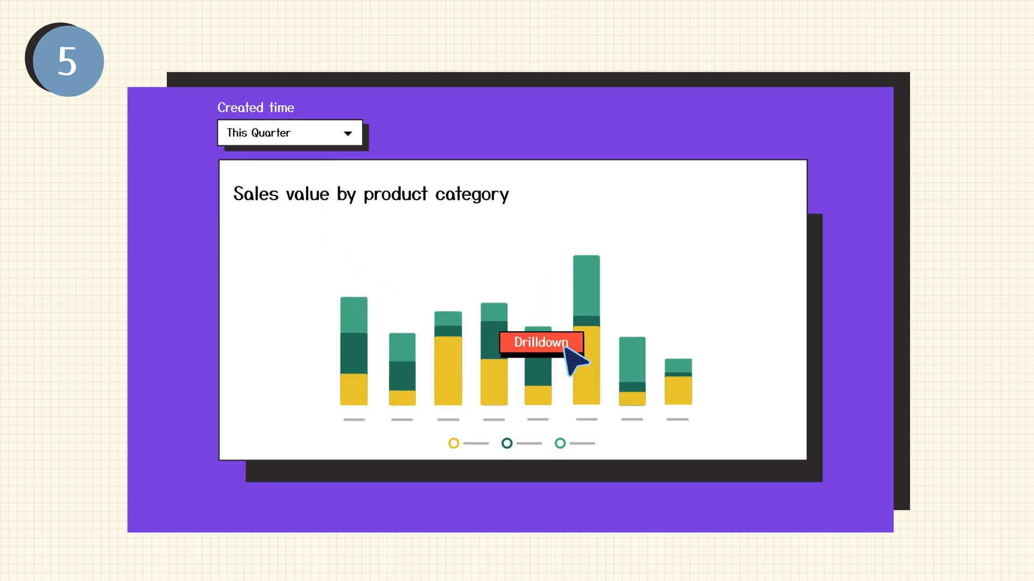
left_click(539, 342)
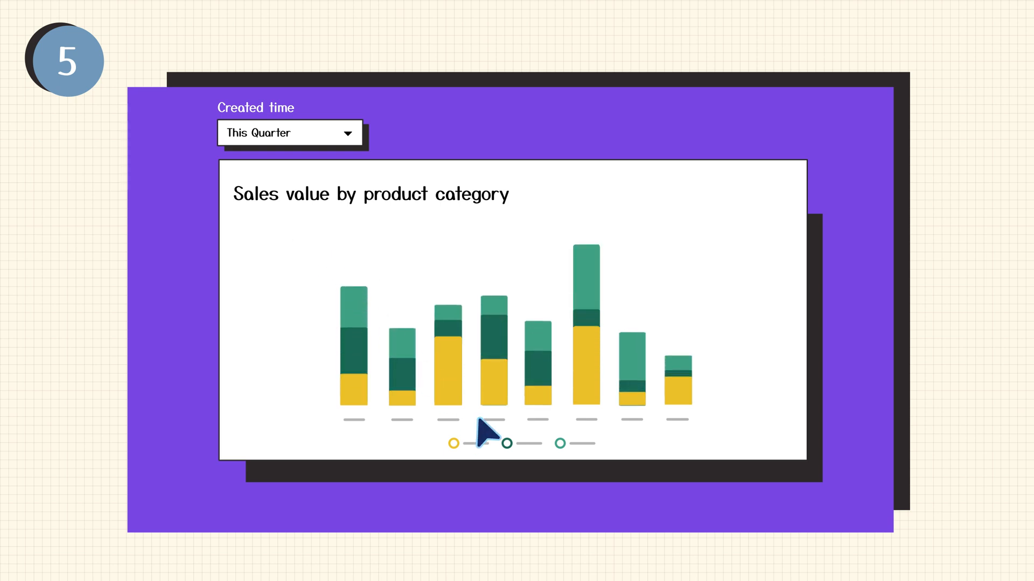
left_click(504, 442)
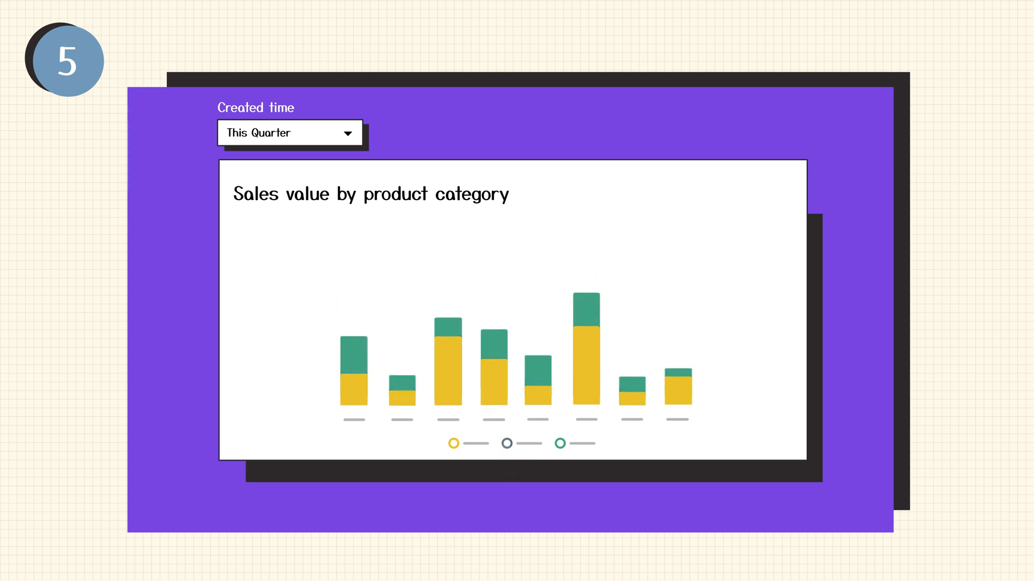